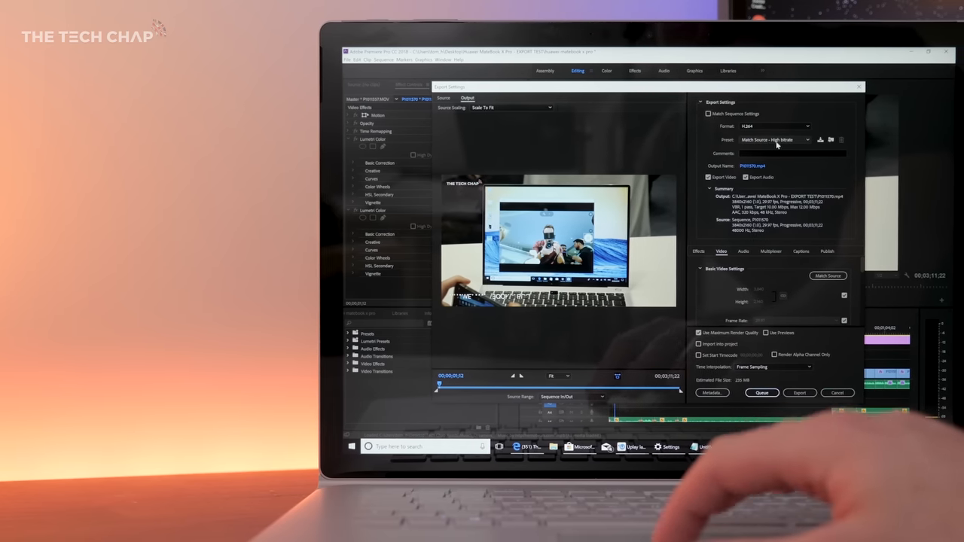
left_click(774, 138)
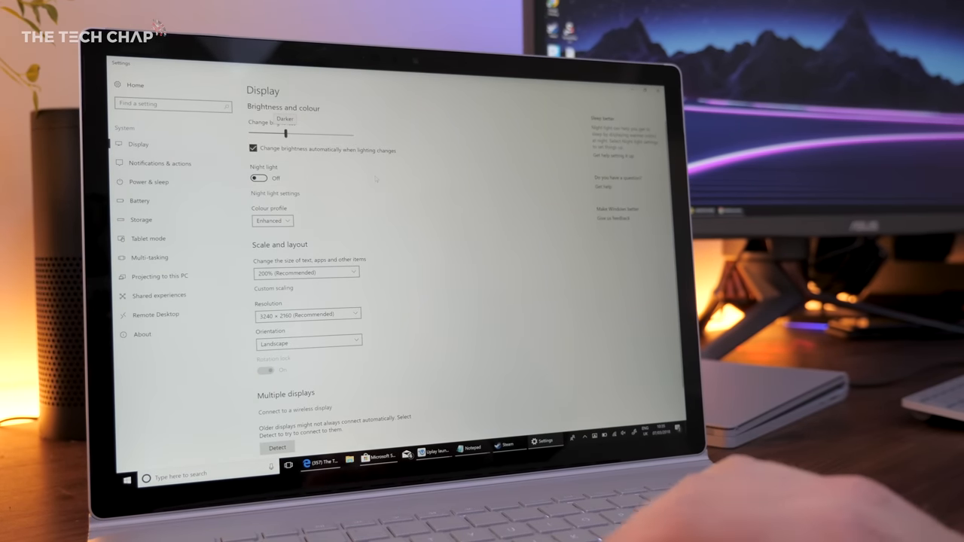
left_click(271, 220)
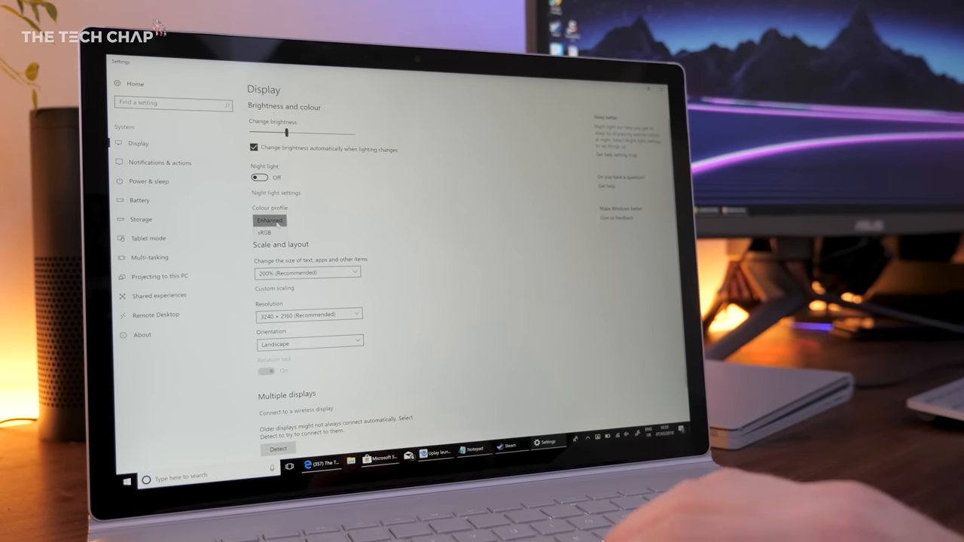
left_click(264, 232)
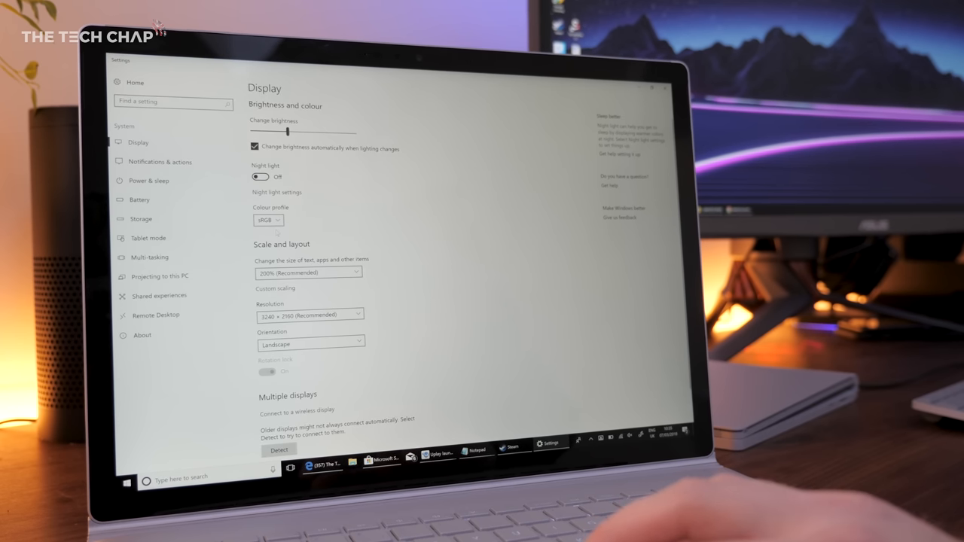
left_click(268, 220)
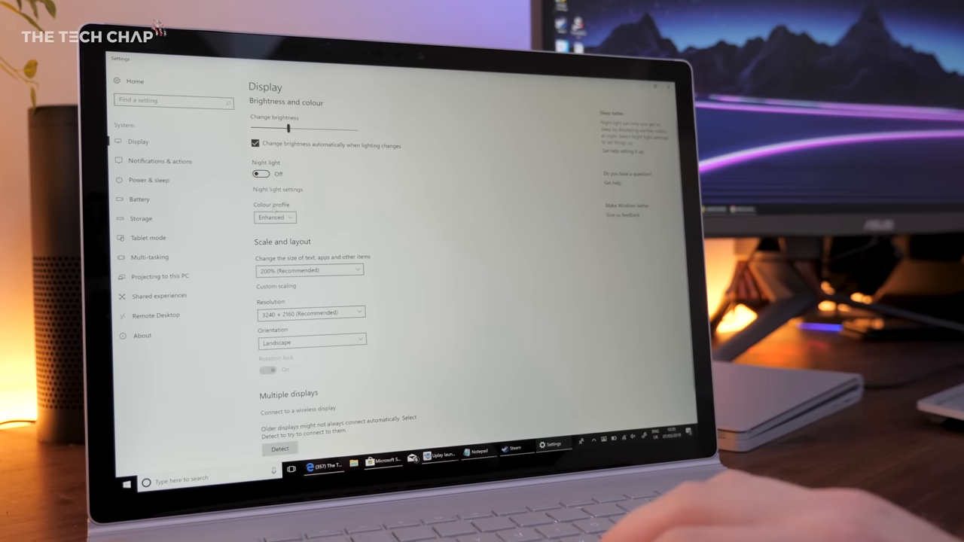
left_click(274, 217)
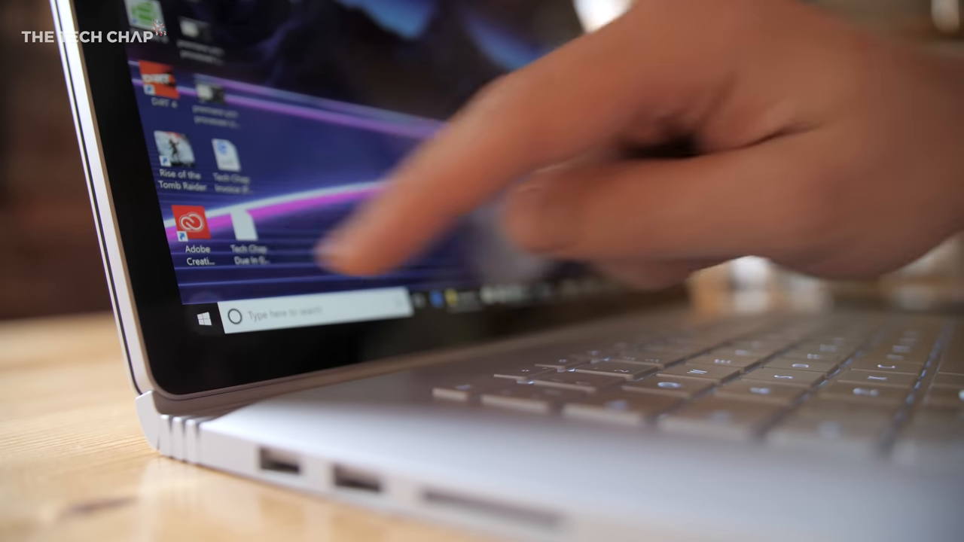
left_click(202, 315)
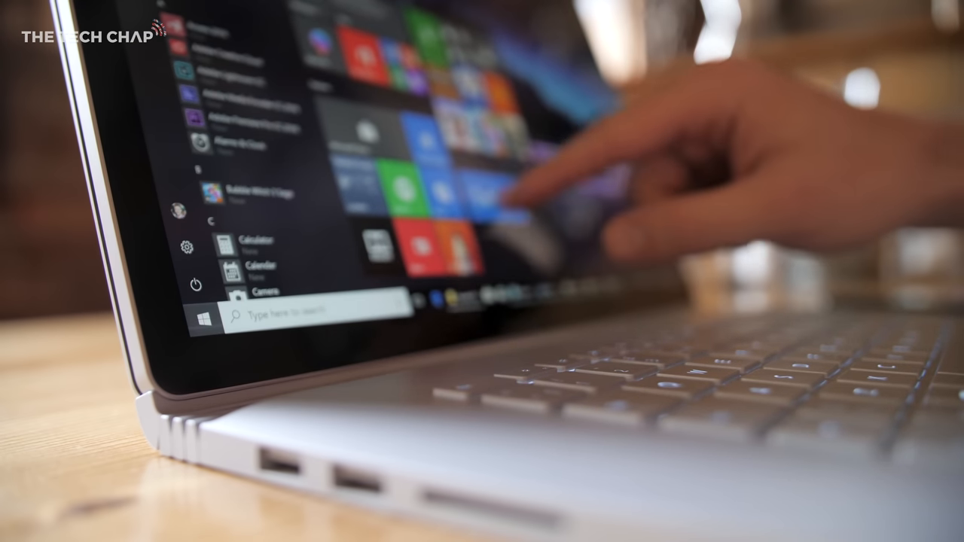